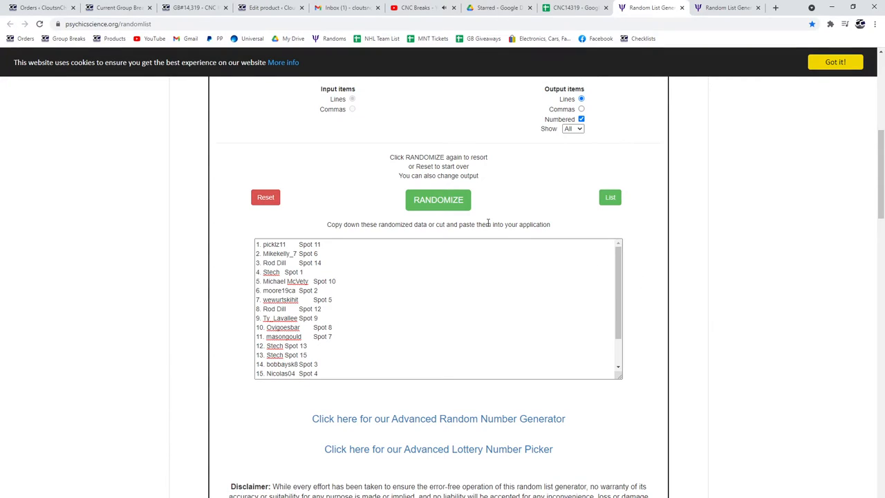
Reshuffle the names-and-spots list twice and bring it to the CNC14319 spreadsheet's columns A–B.
click(437, 199)
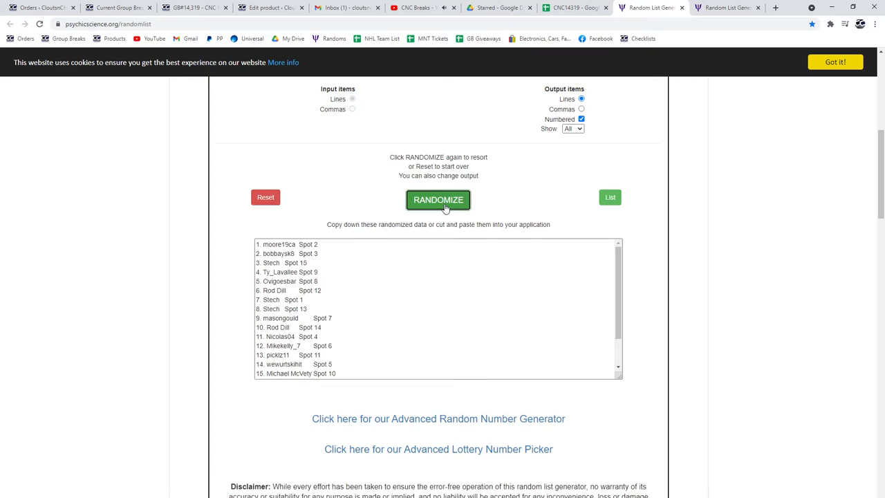
click(438, 200)
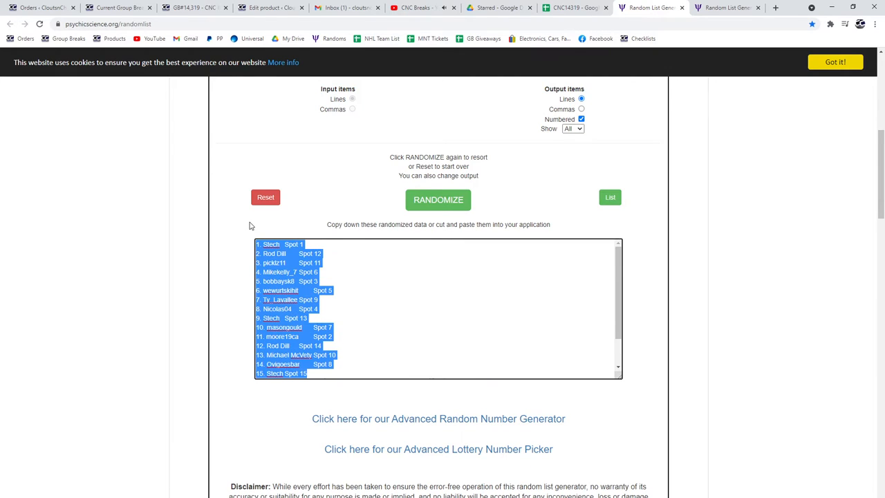
click(574, 7)
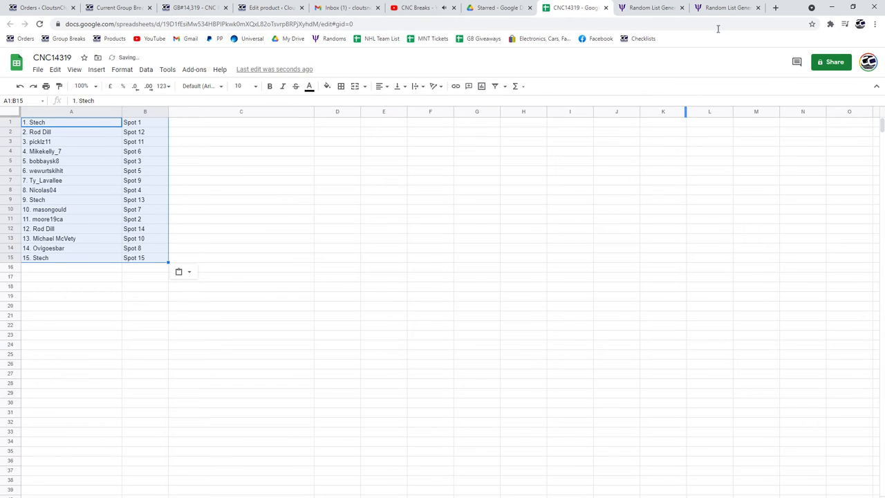
Shuffle the prize items list and bring it back to the spreadsheet for pasting.
click(725, 7)
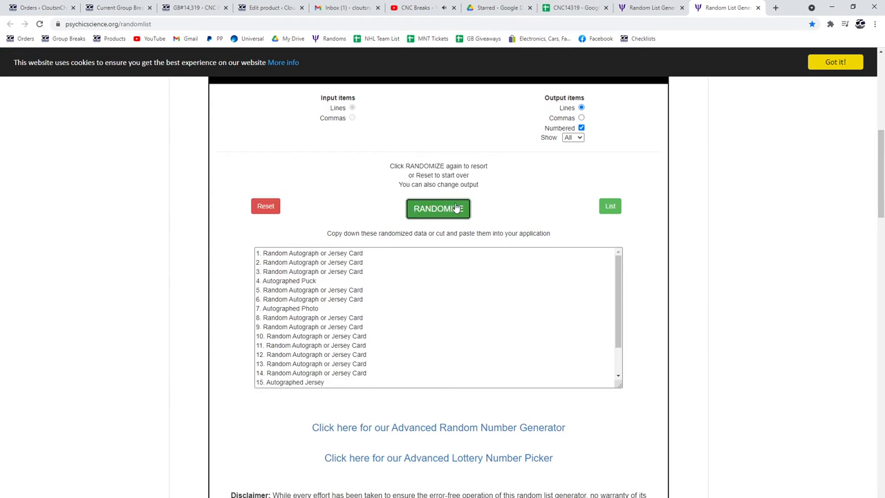
click(438, 208)
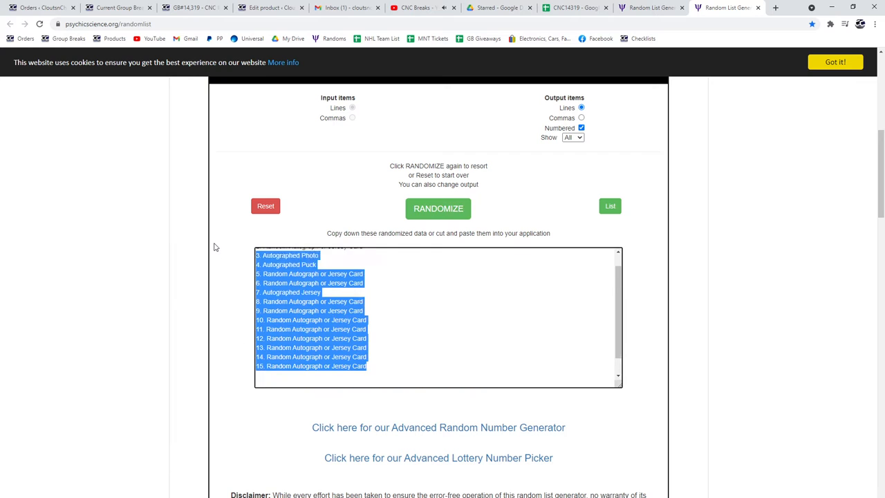
click(574, 8)
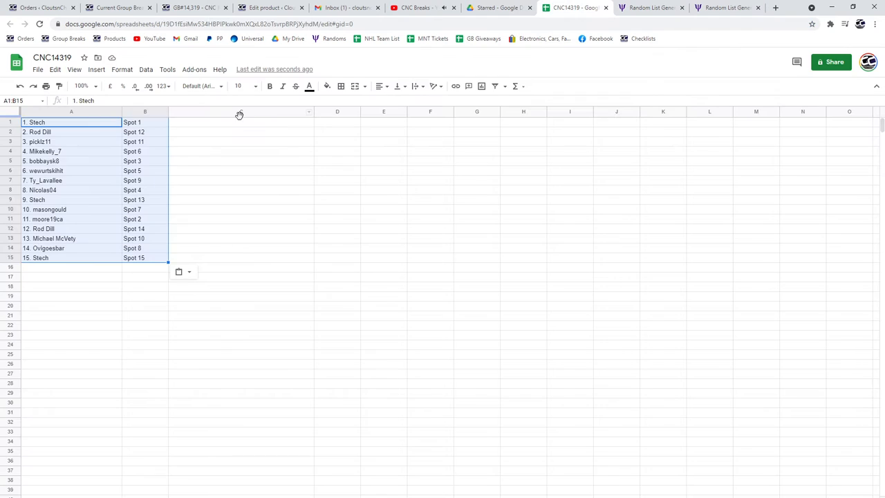